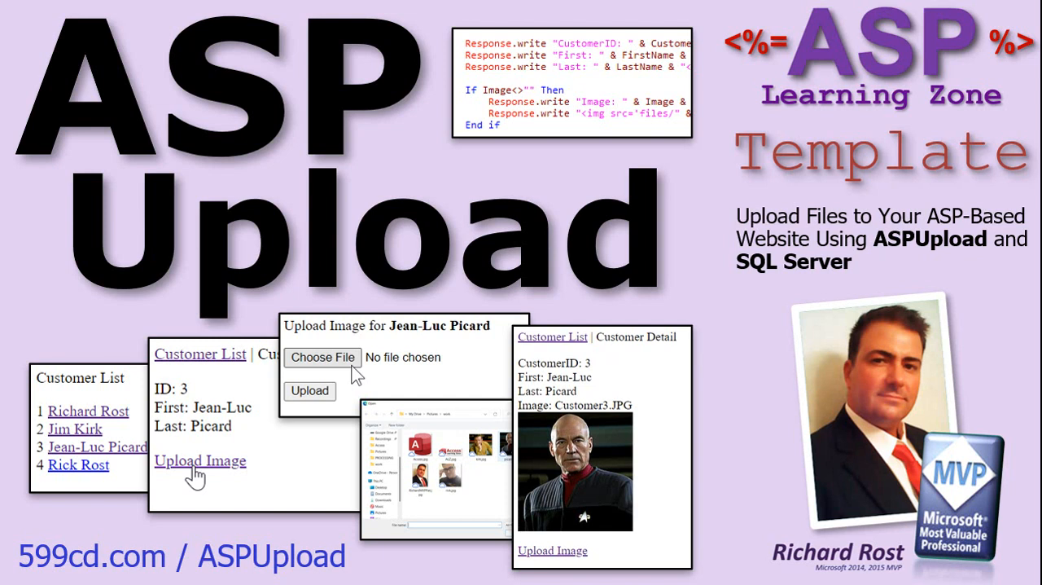
mouse_move(684, 476)
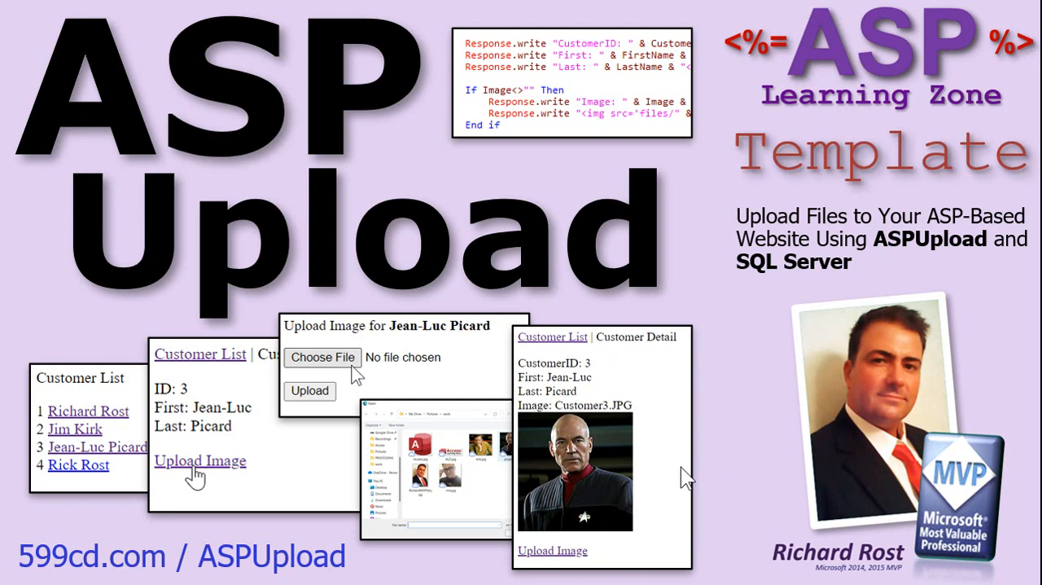
mouse_move(633, 489)
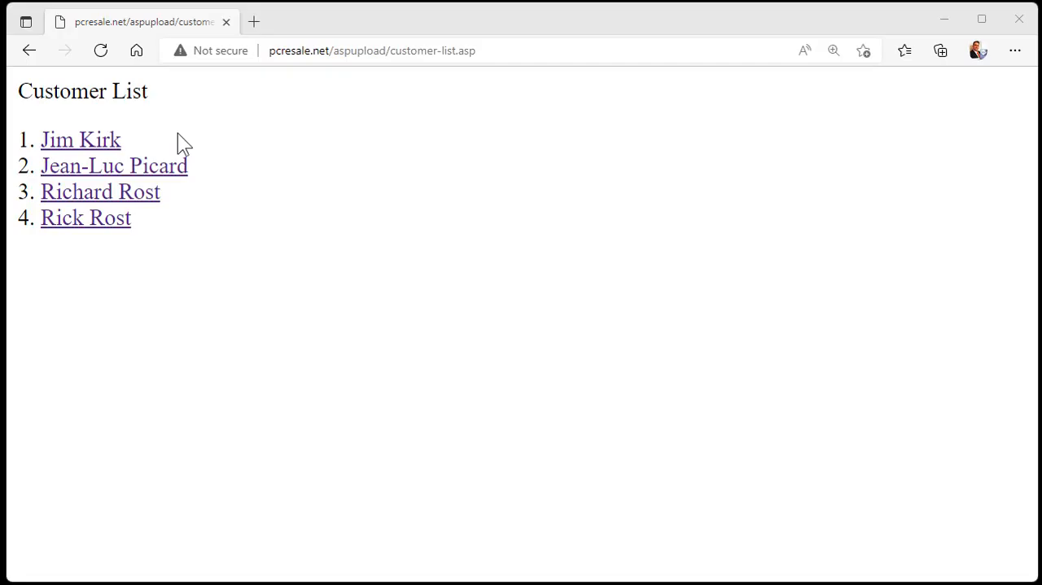
mouse_move(90, 140)
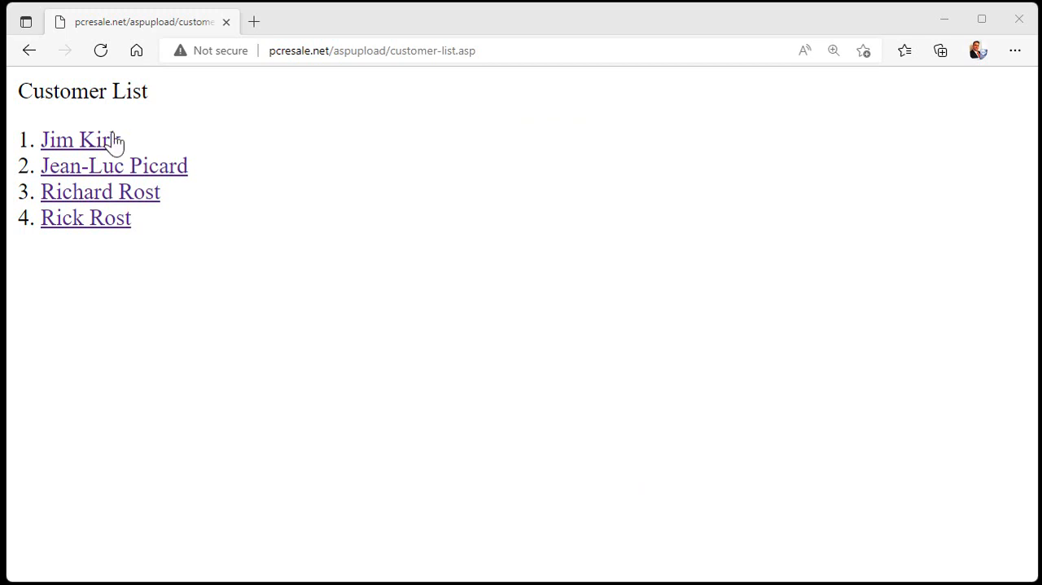
click(75, 140)
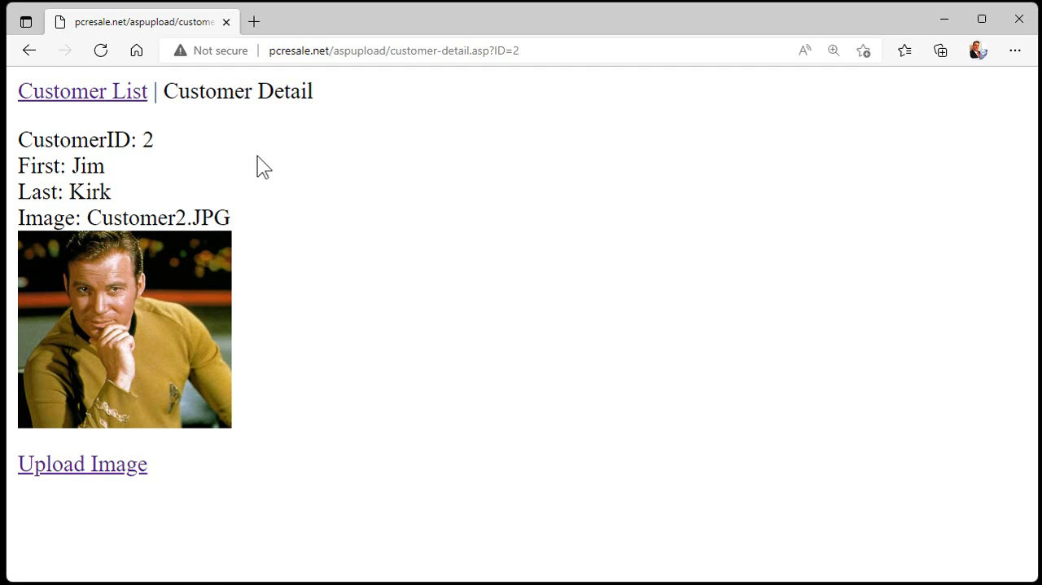
mouse_move(122, 378)
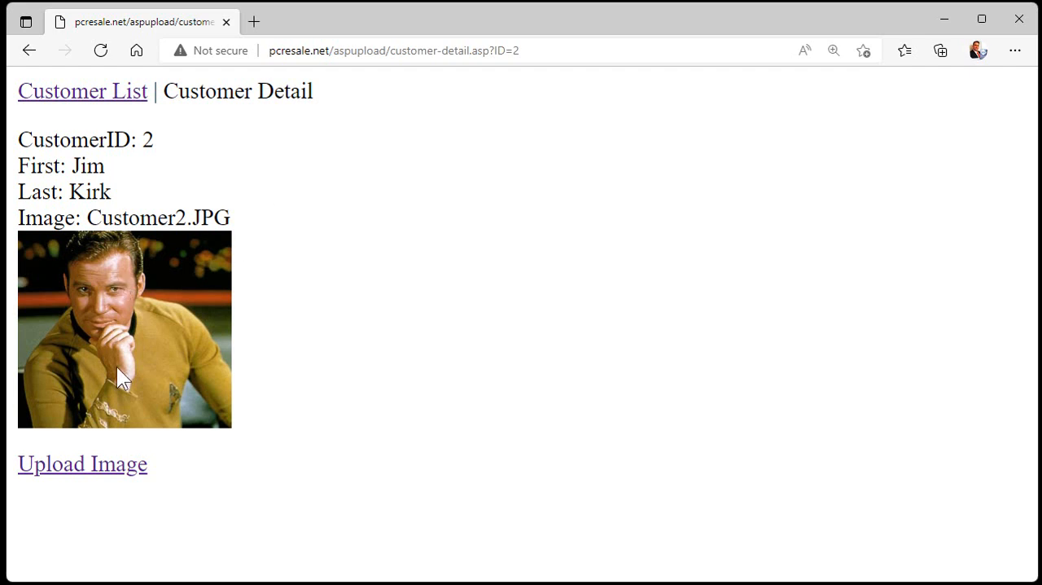
click(82, 91)
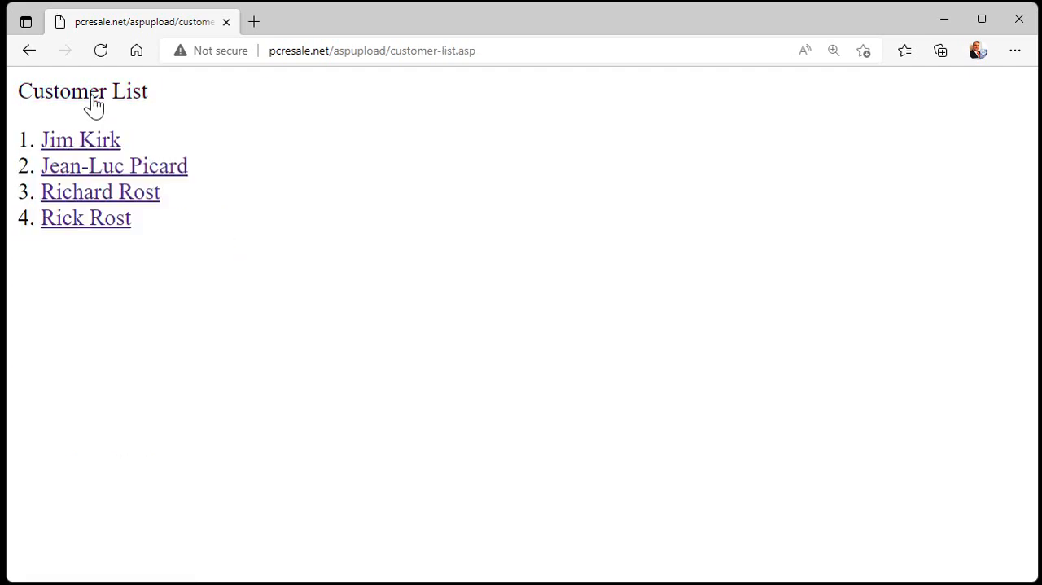
mouse_move(85, 218)
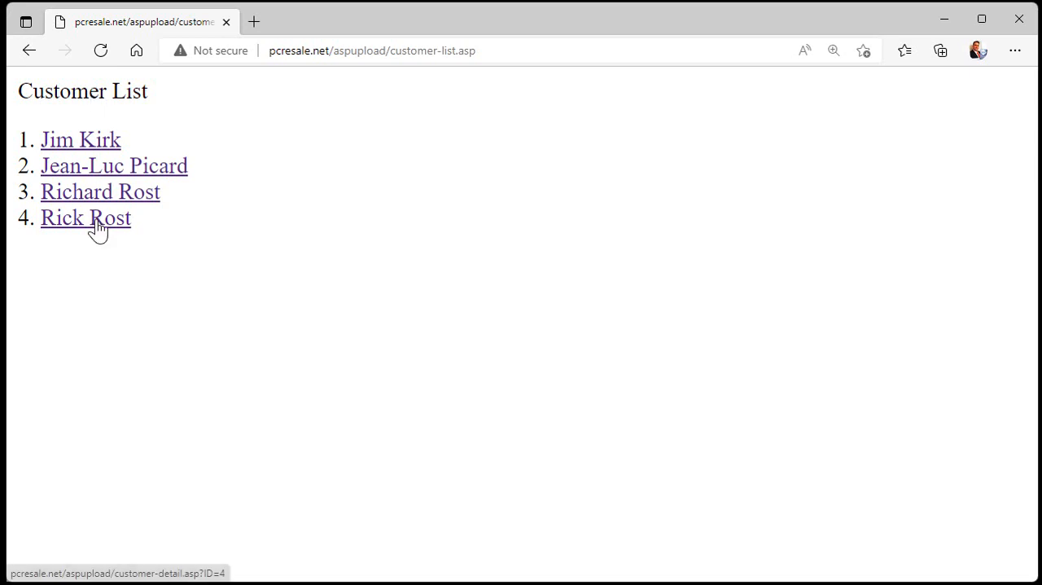
click(85, 218)
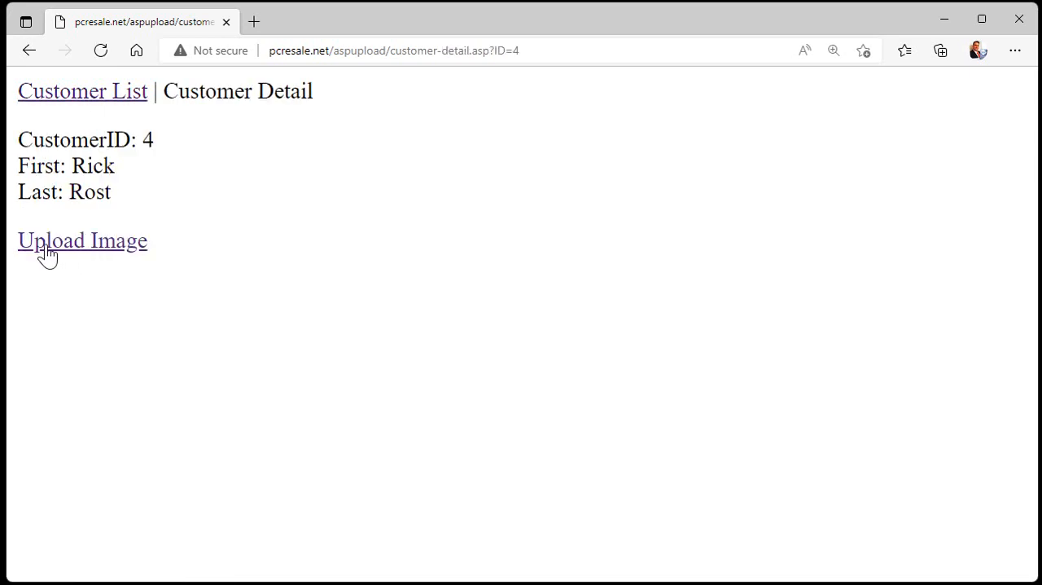
click(81, 241)
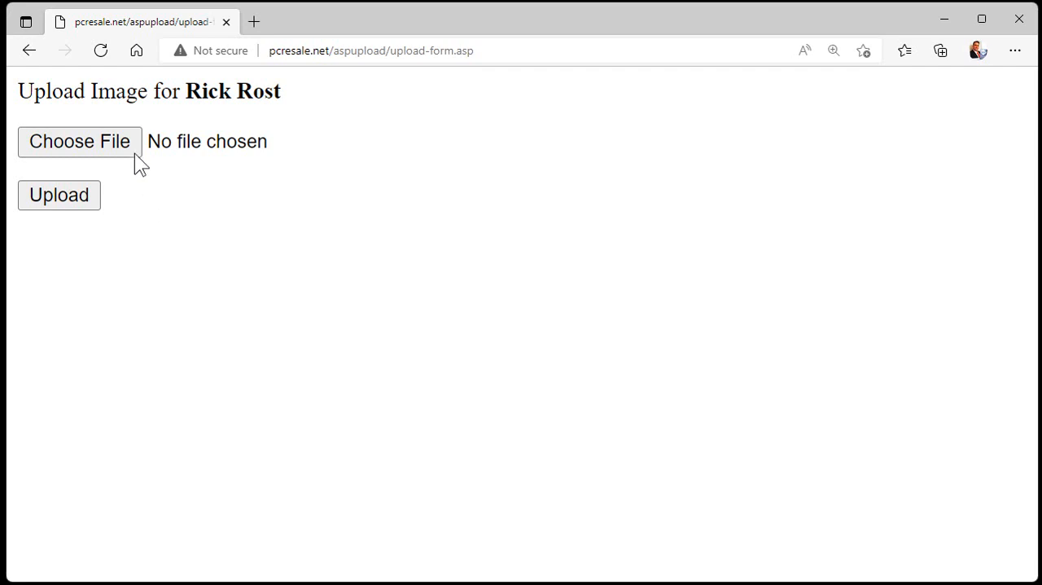
click(78, 140)
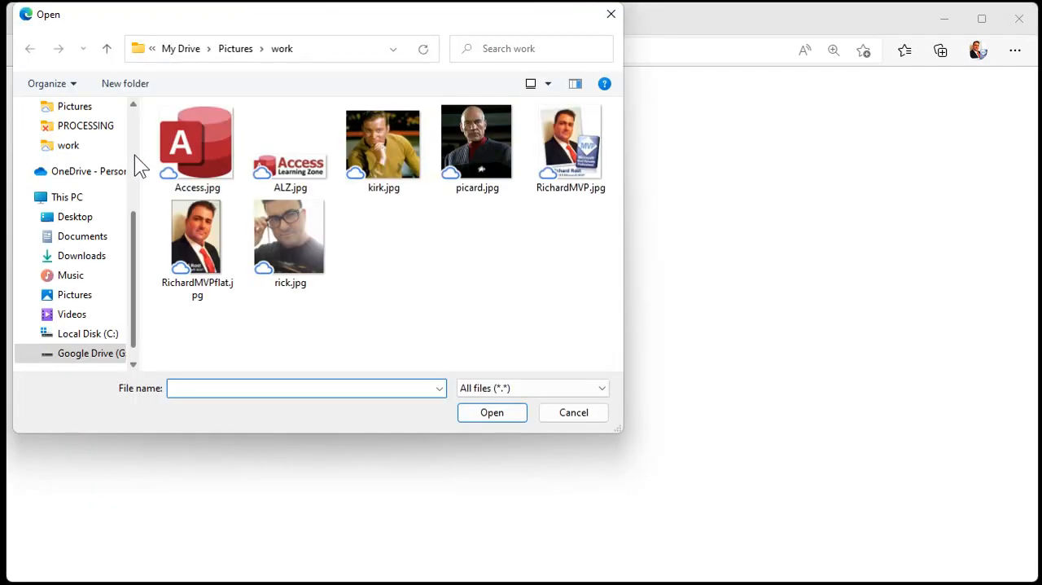
click(290, 235)
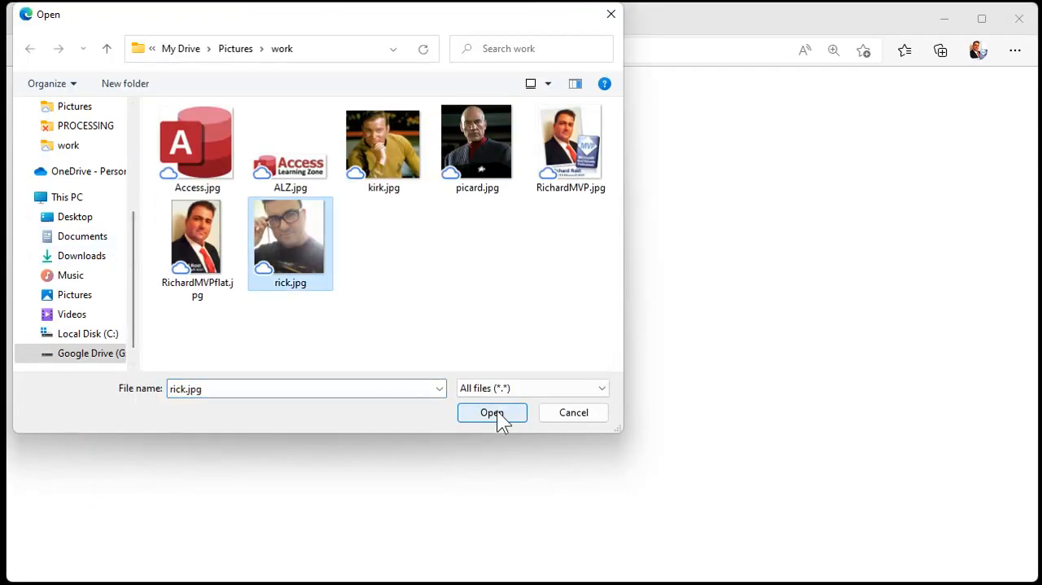
click(492, 412)
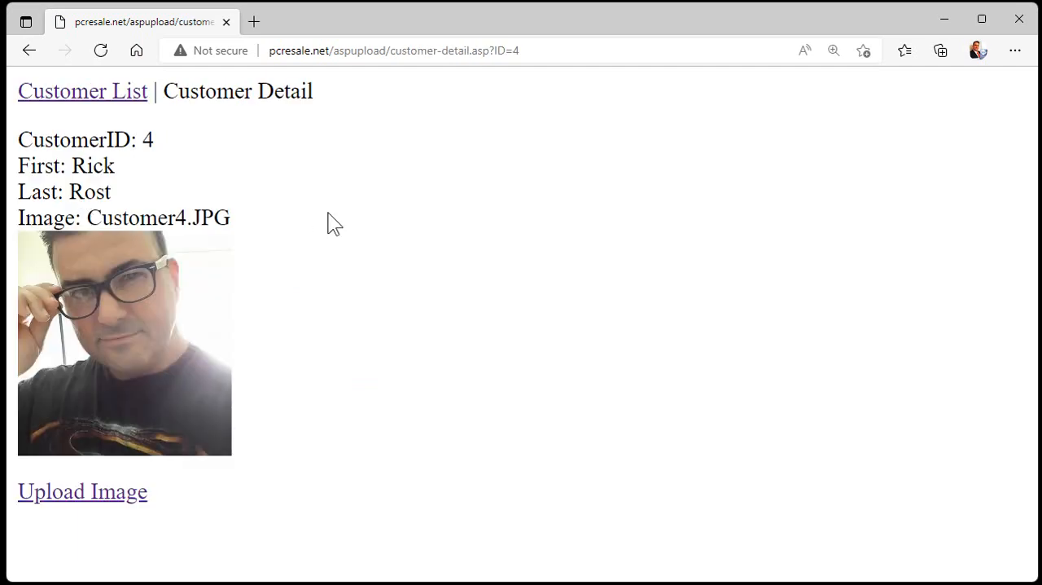